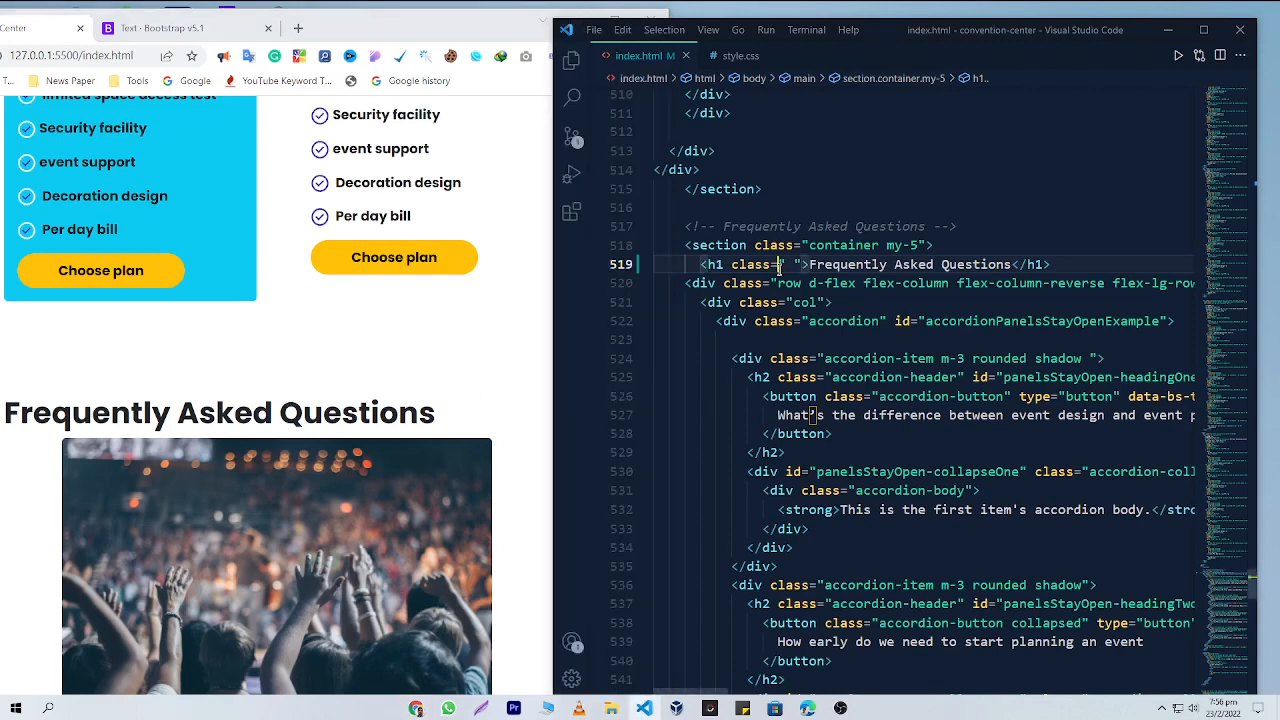
Add text-center to the FAQ h1 class on line 519 and save.
text(center)
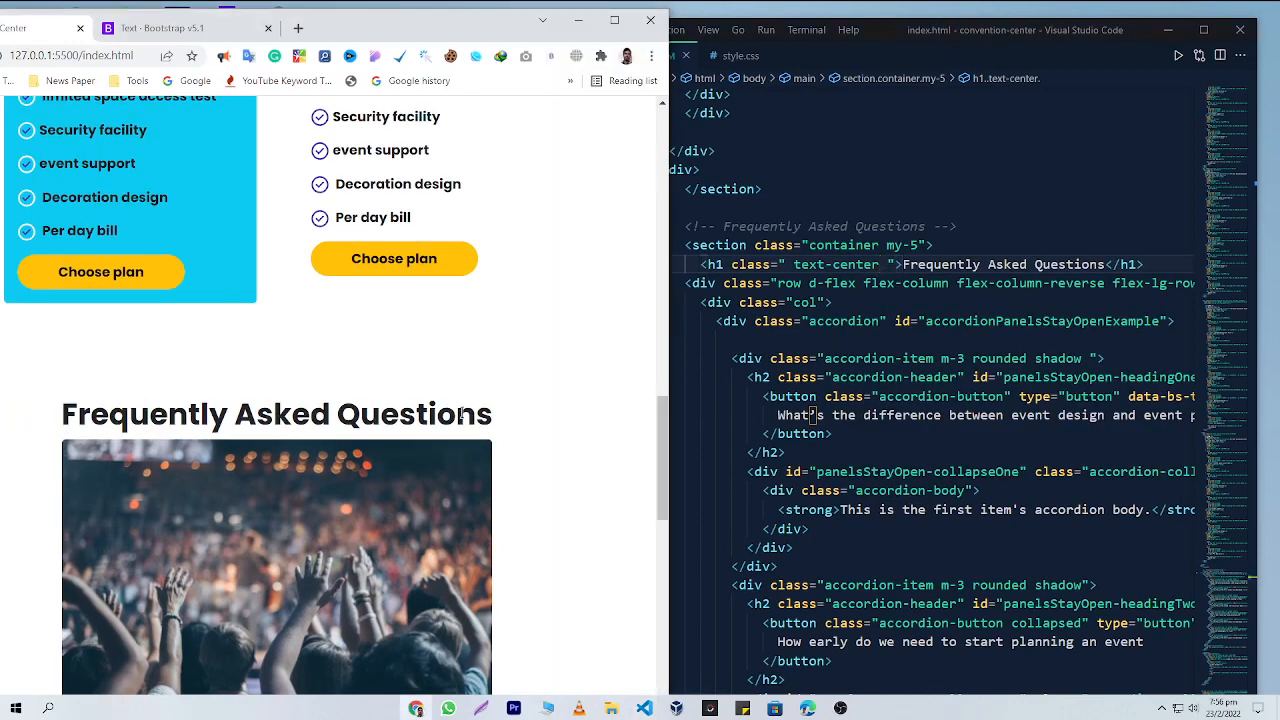
scroll(down, 3)
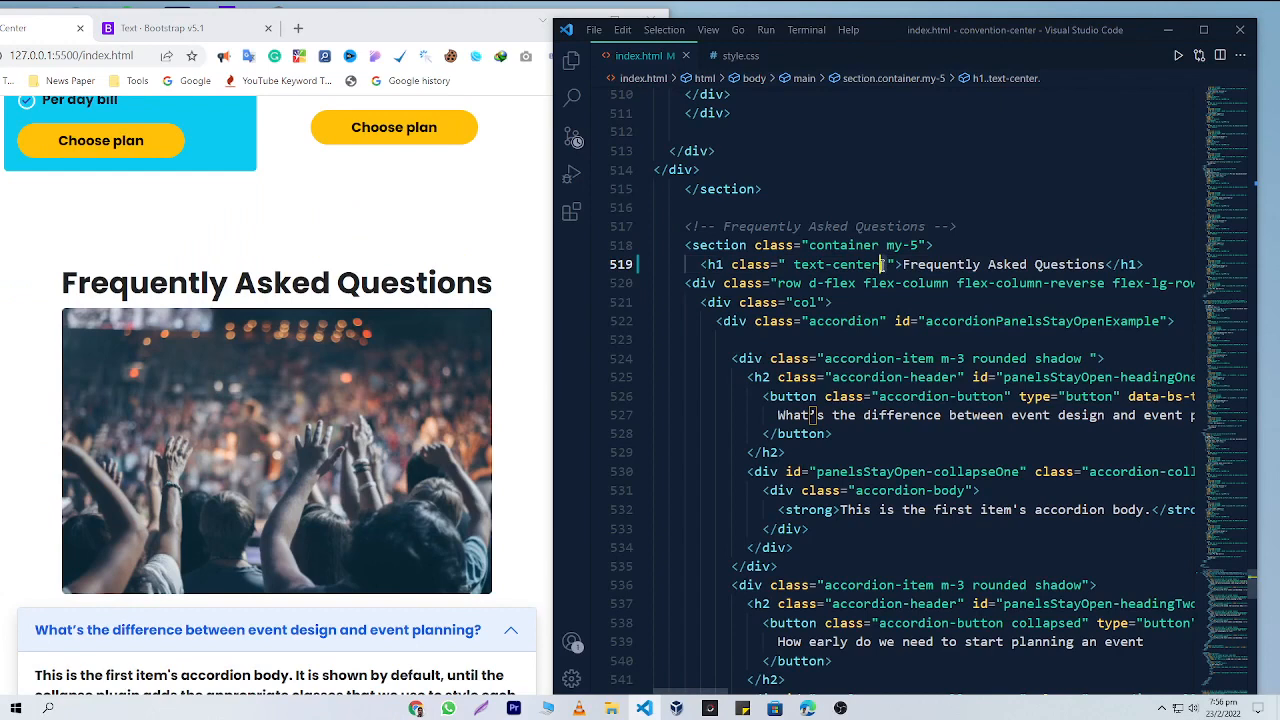
Add my-5 and justify-content-evenly to the FAQ heading's class list.
text(my-5)
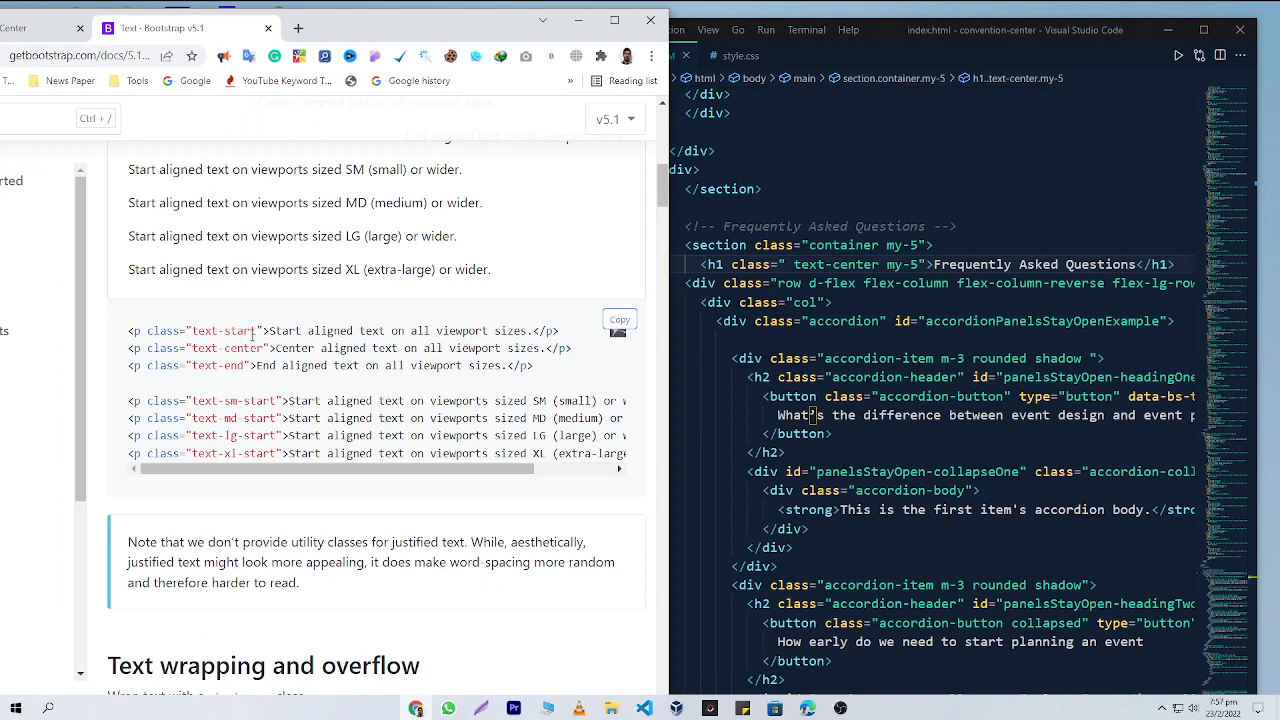
mouse_move(258, 347)
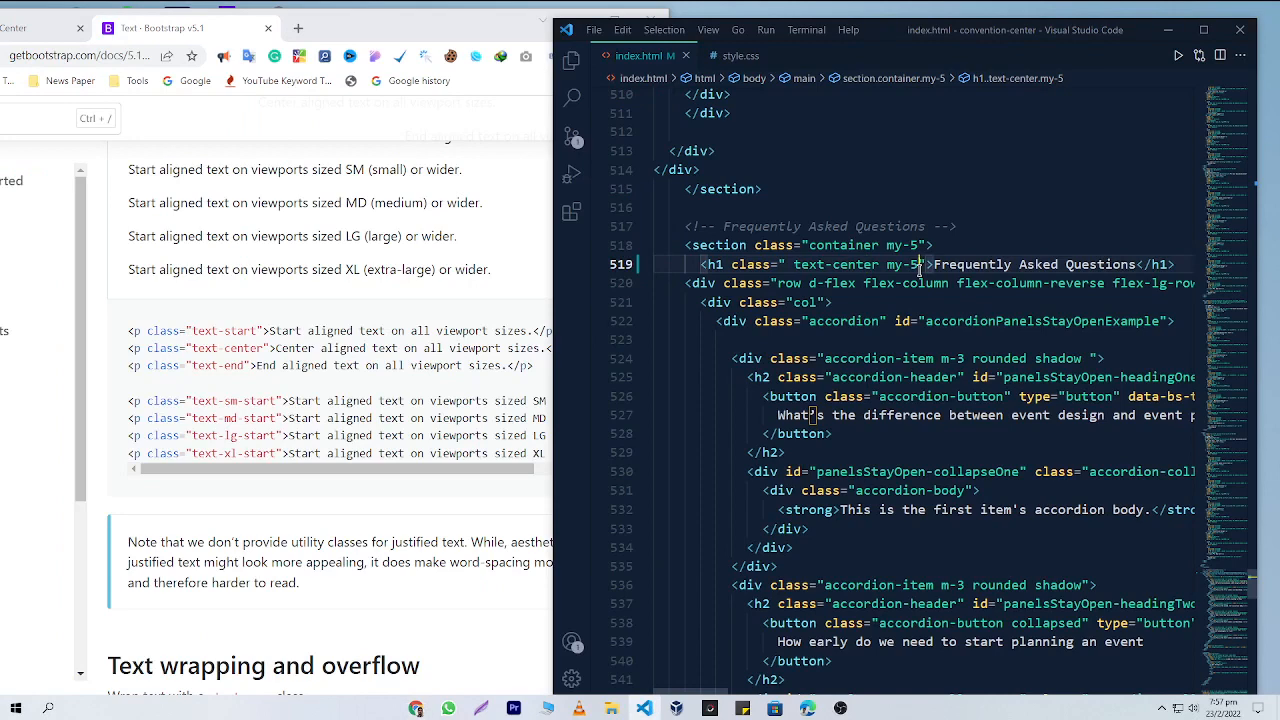
text(col)
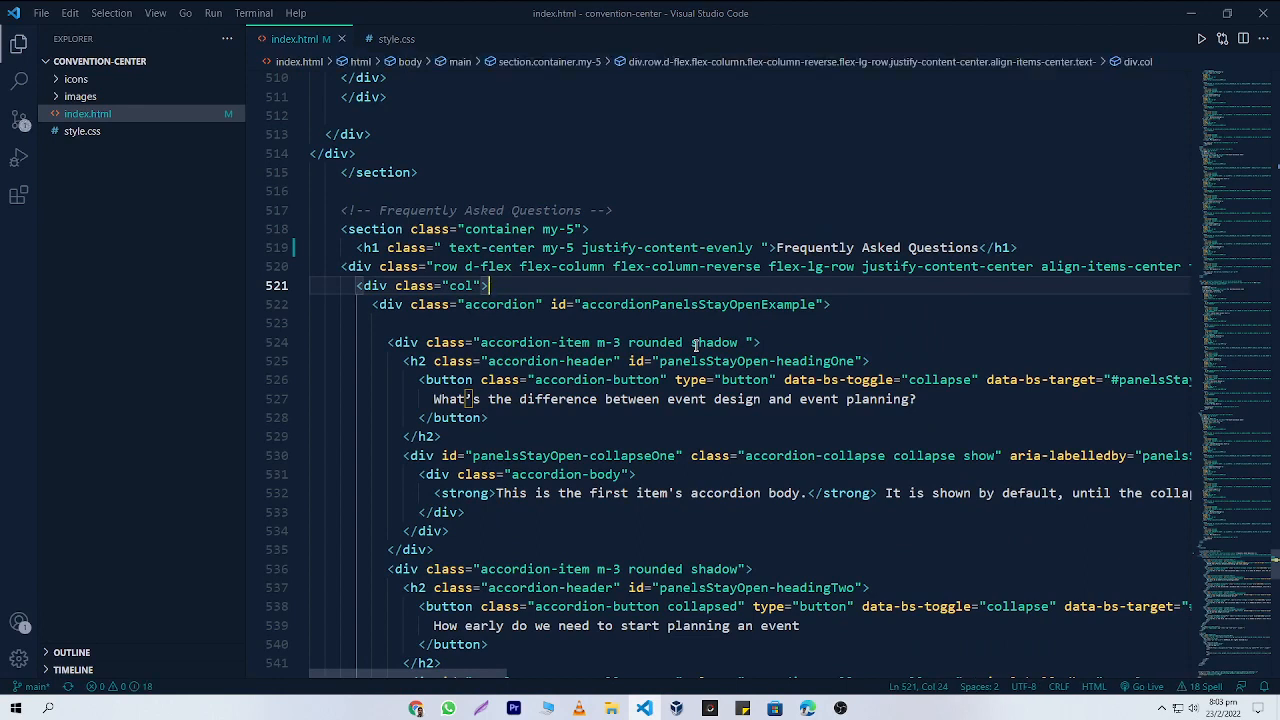
Search the Extensions view for 'css intellisense' and install Zignd's IntelliSense for CSS class names.
click(530, 379)
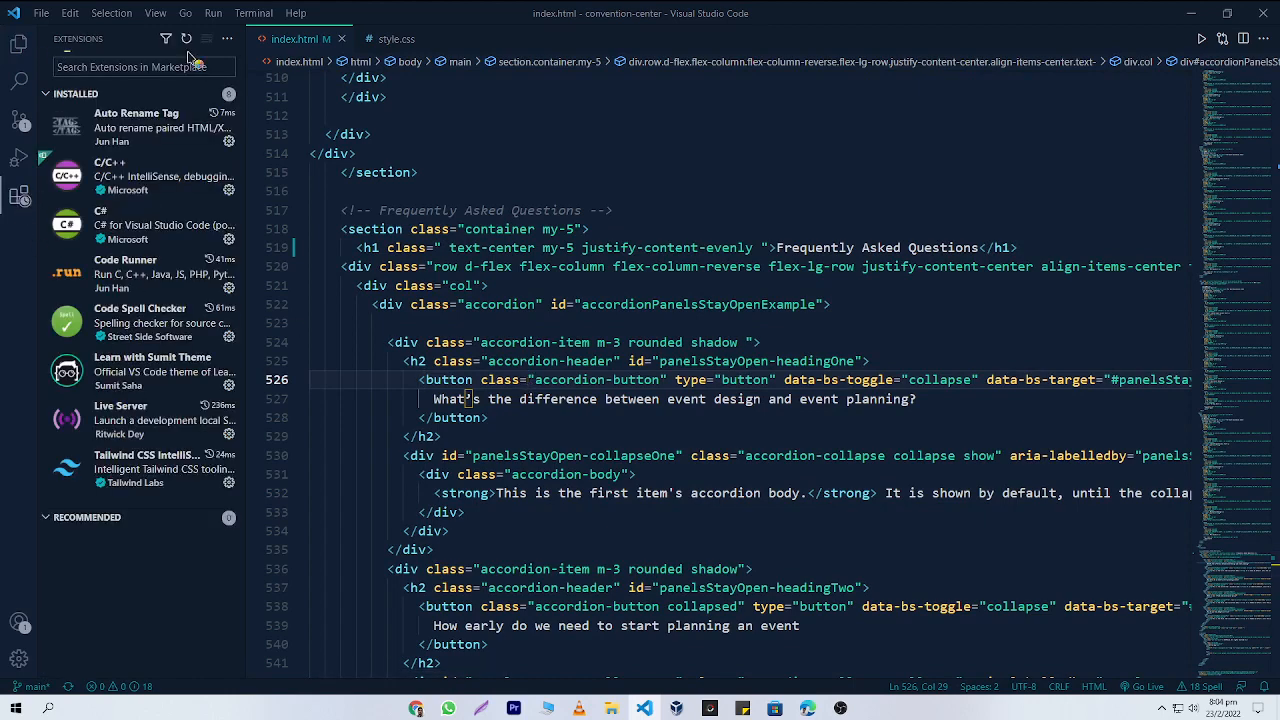
text(css intellisense)
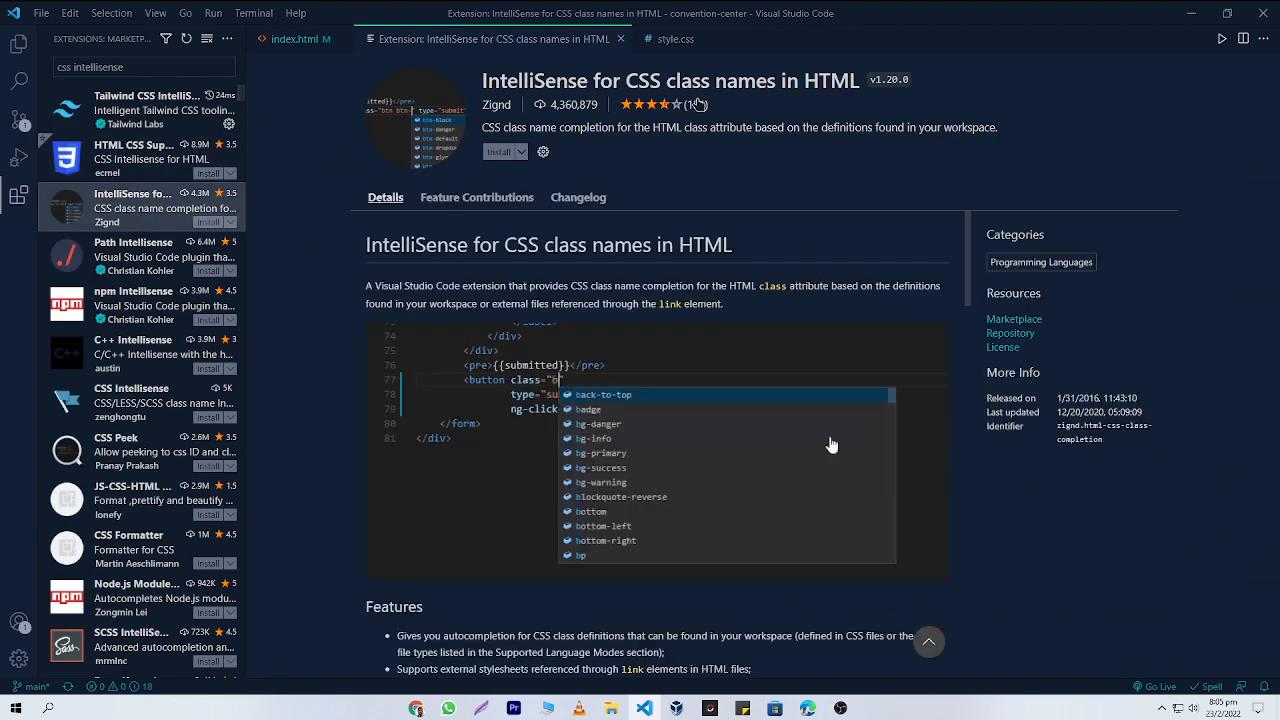
text(btn)
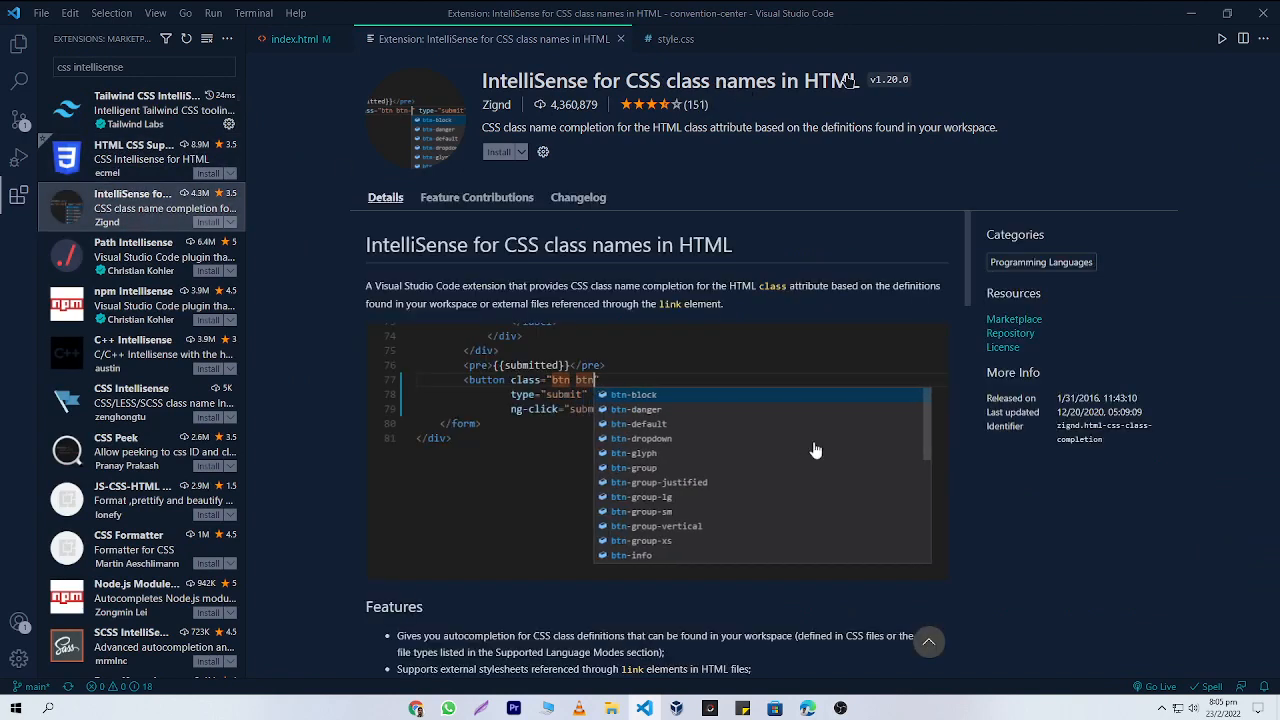
click(504, 151)
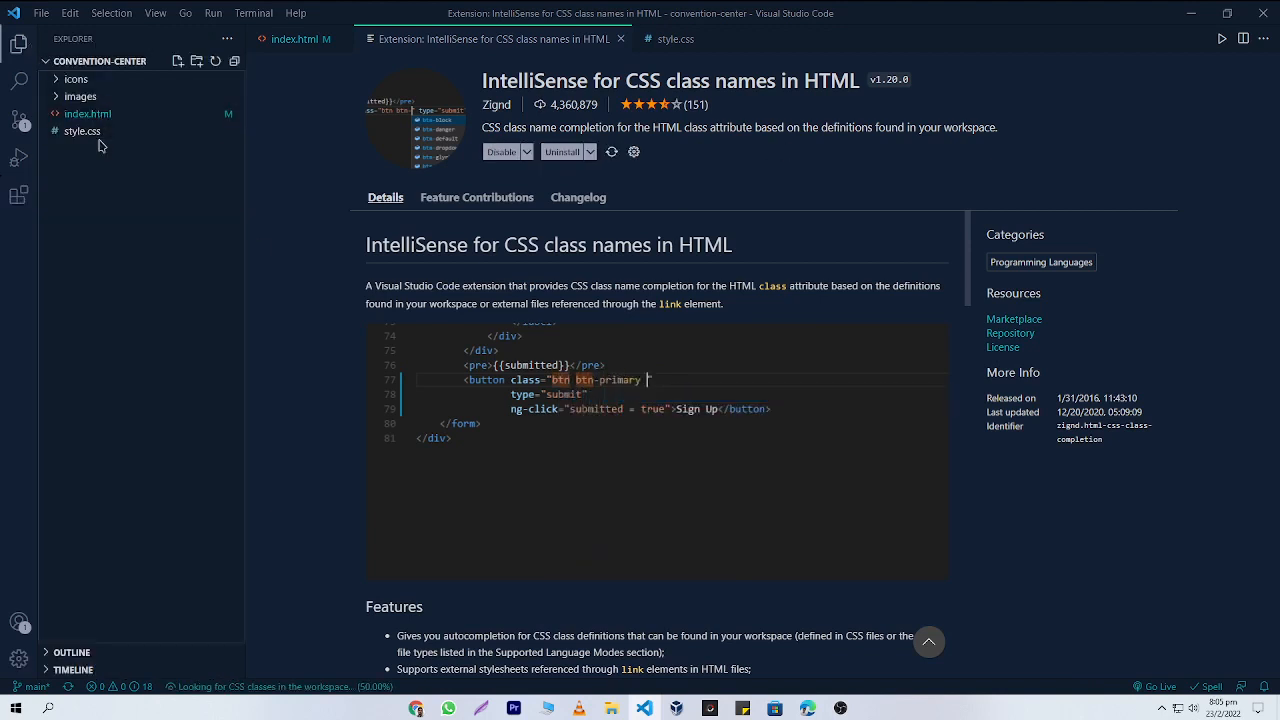
In index.html, type test letters in class="col" for Bootstrap suggestions, then delete them.
click(295, 39)
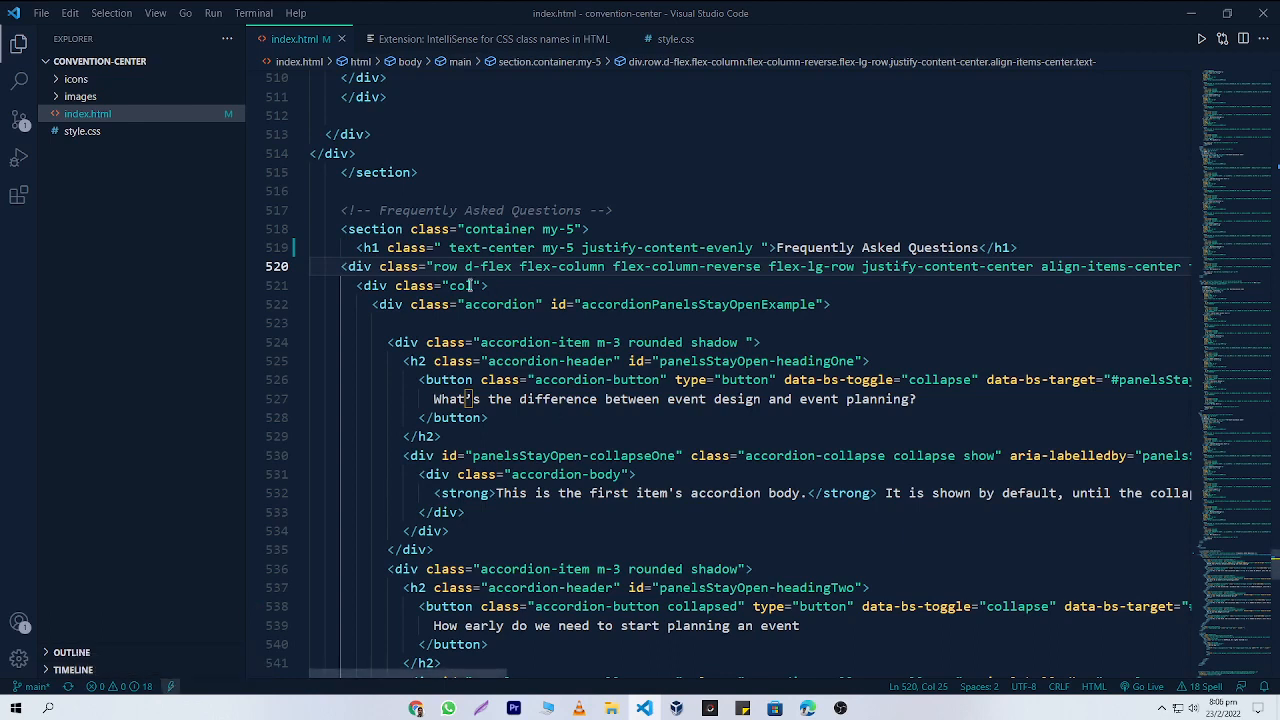
text(l)
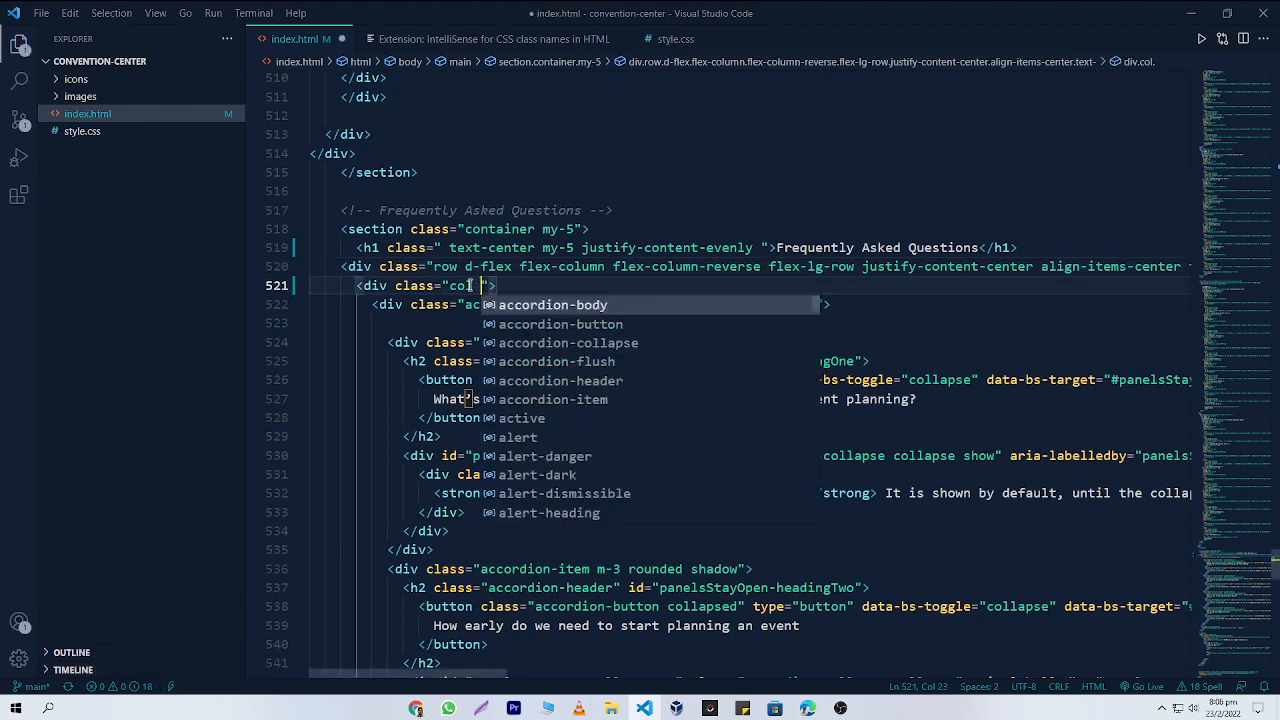
text(flex)
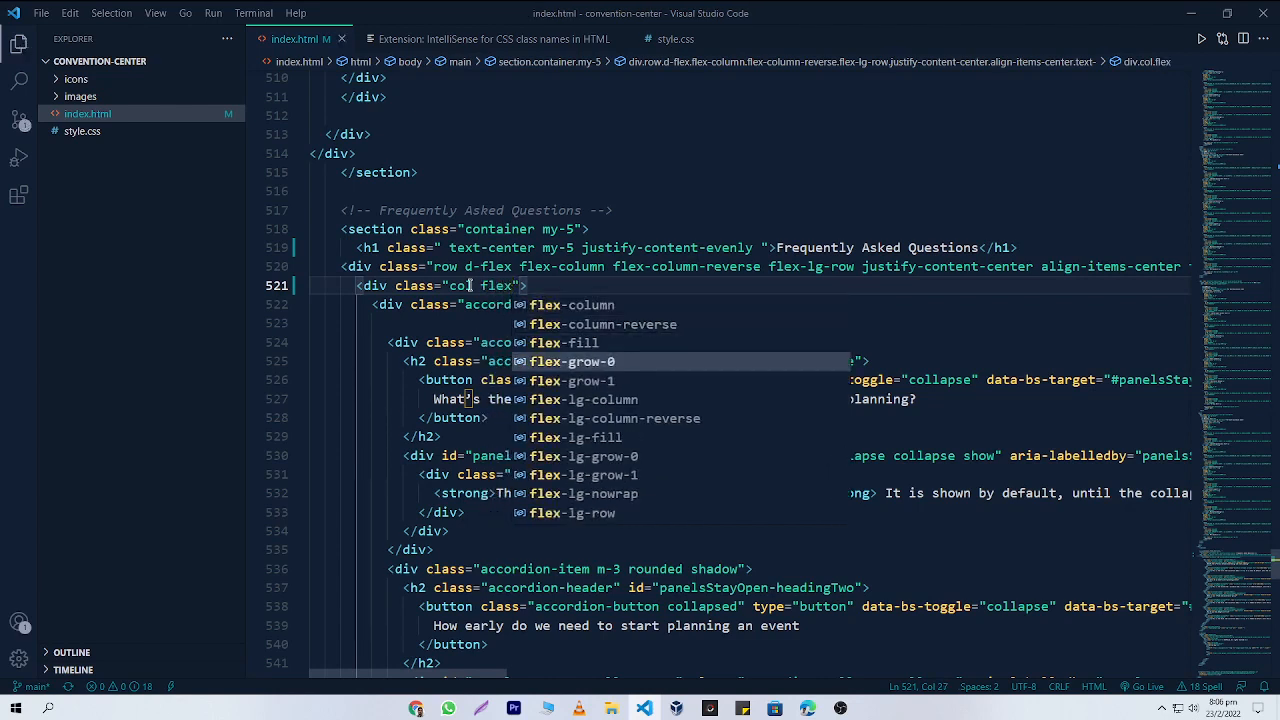
key(BackSpace)
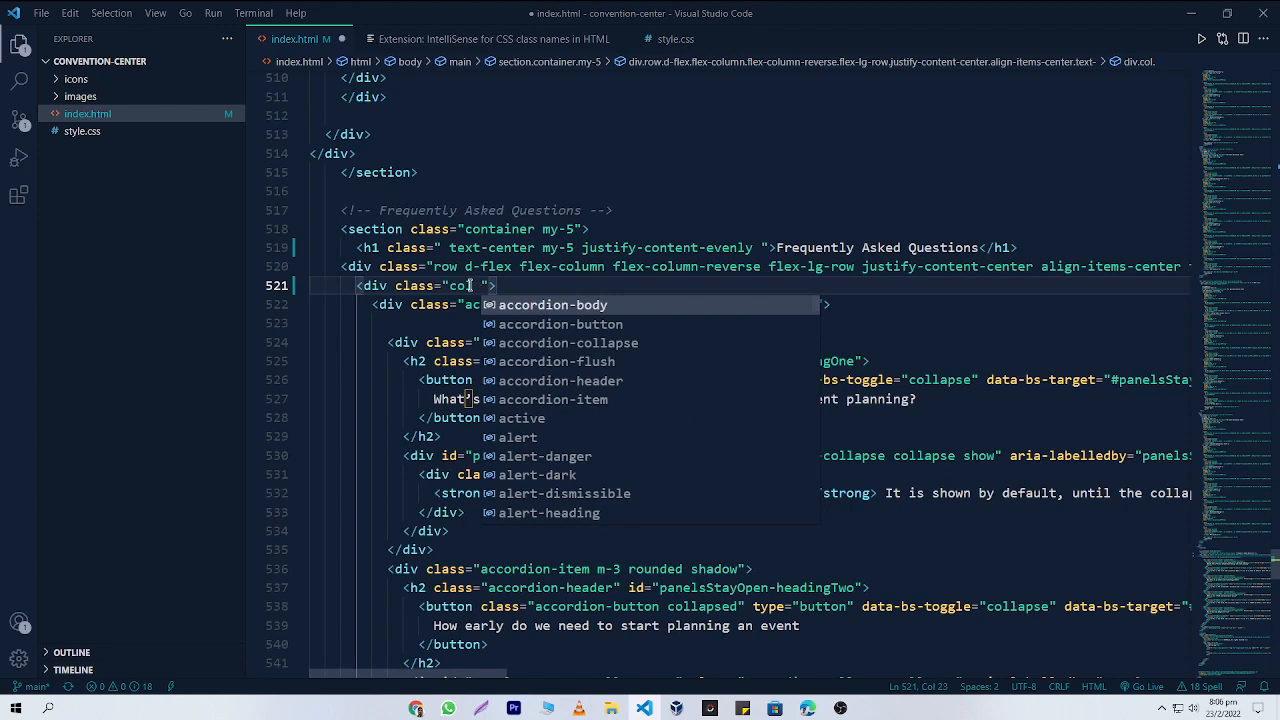